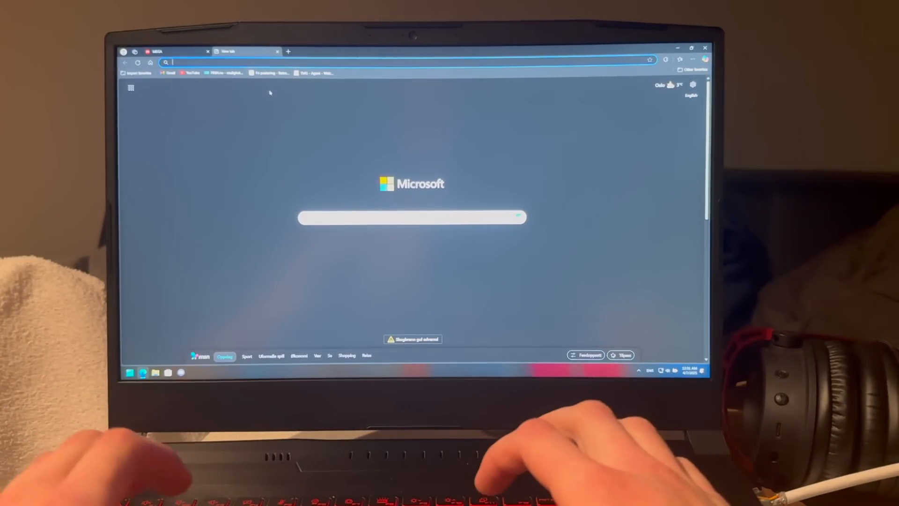
Search Bing for 'python', reach Python.org's Downloads page and start the latest Windows download
type("python")
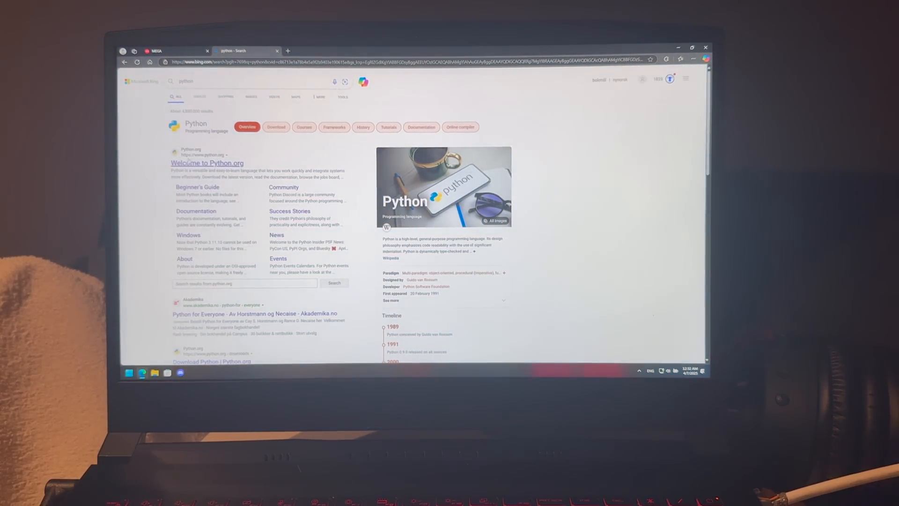
left_click(206, 163)
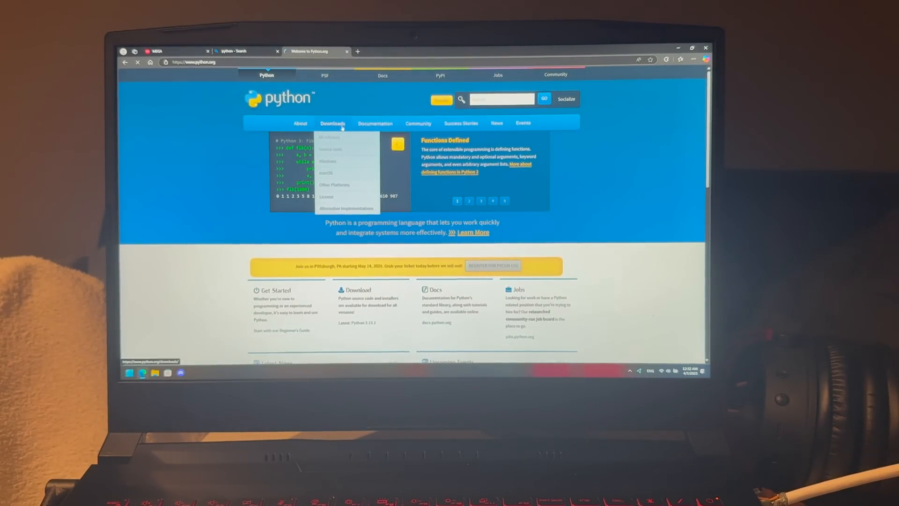
left_click(331, 123)
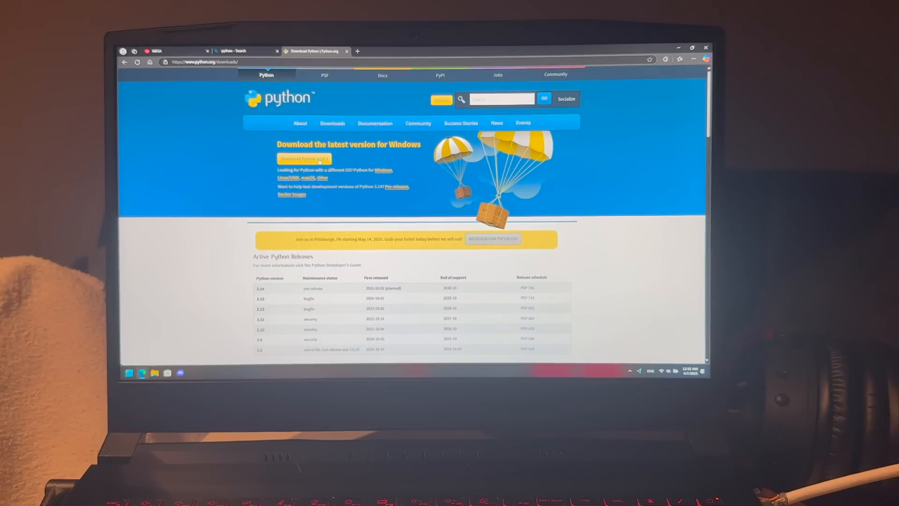
left_click(681, 59)
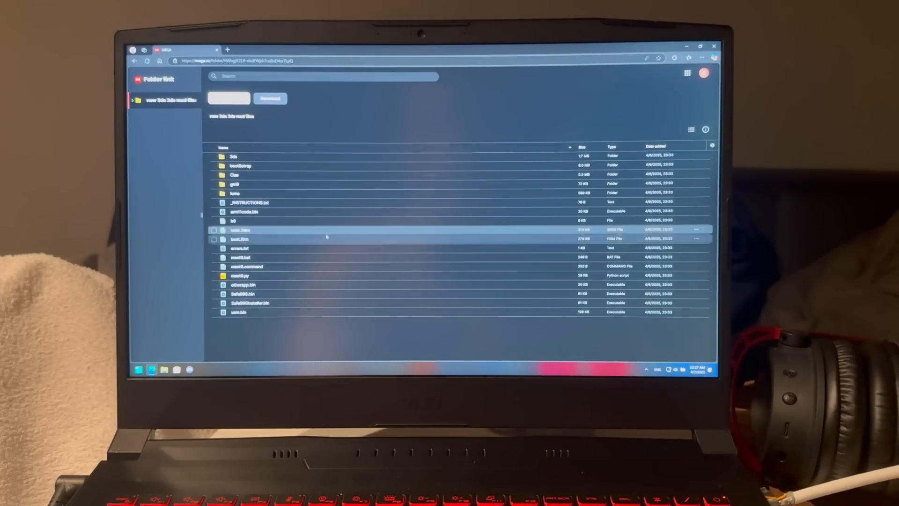
Download the mod files folder as a ZIP from MEGA and open the finished archive
left_click(270, 98)
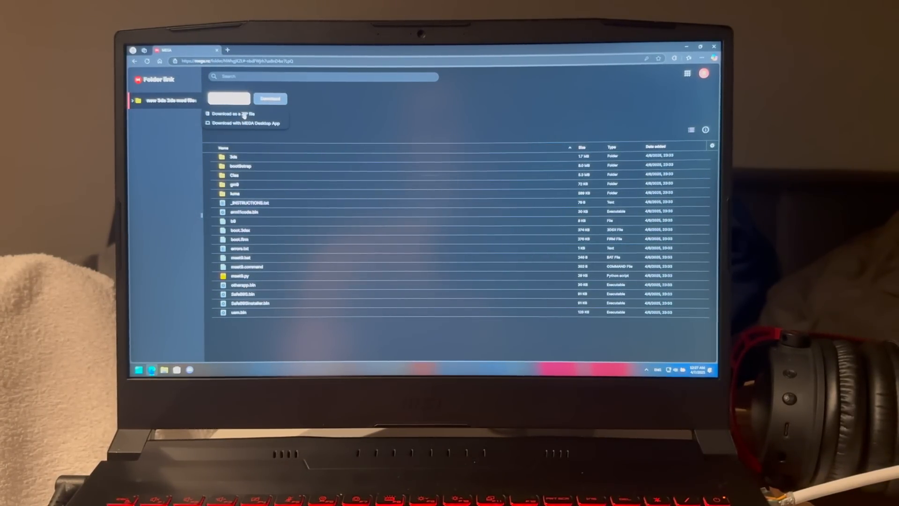
left_click(231, 114)
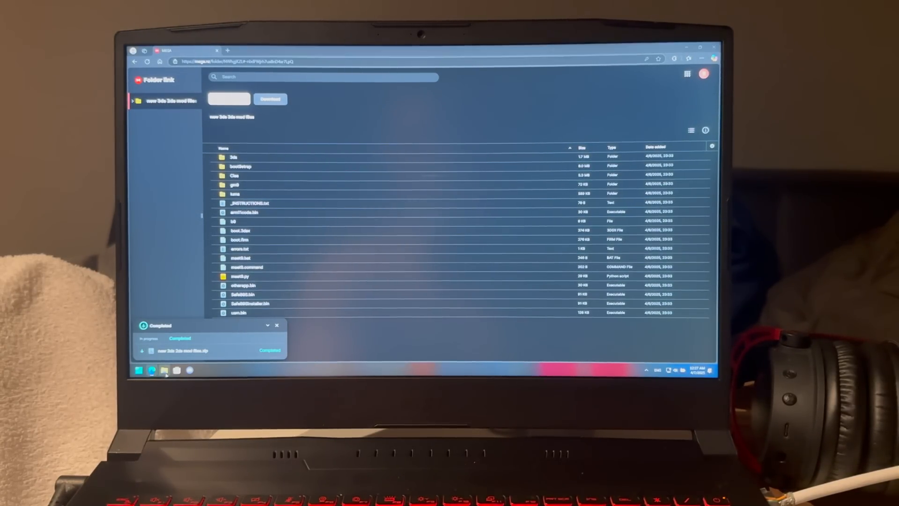
left_click(163, 370)
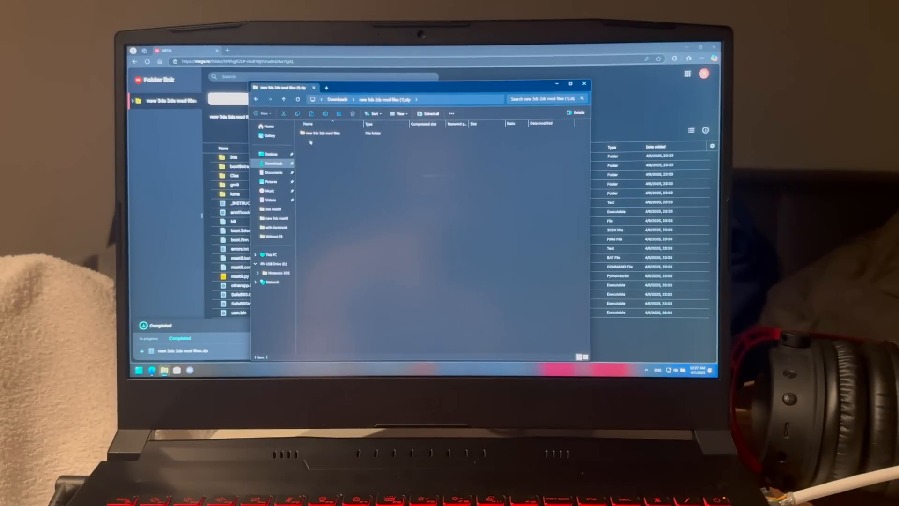
Copy every file from the archive's inner folder onto USB Drive (E:) and run mset9.bat
double_click(321, 132)
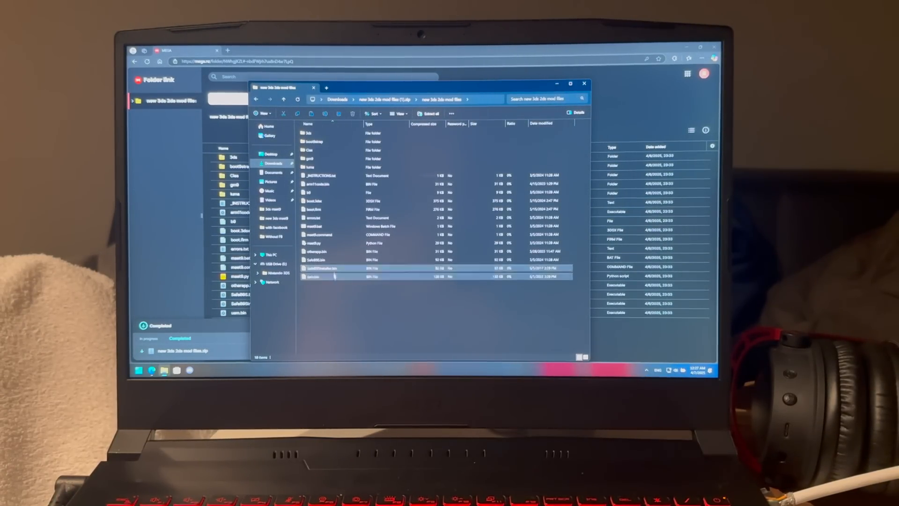
key("ctrl+a")
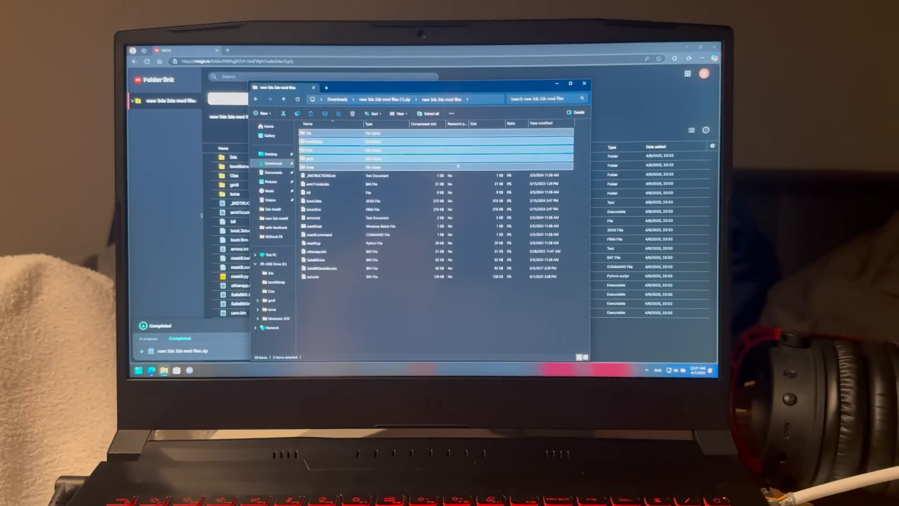
left_click(274, 263)
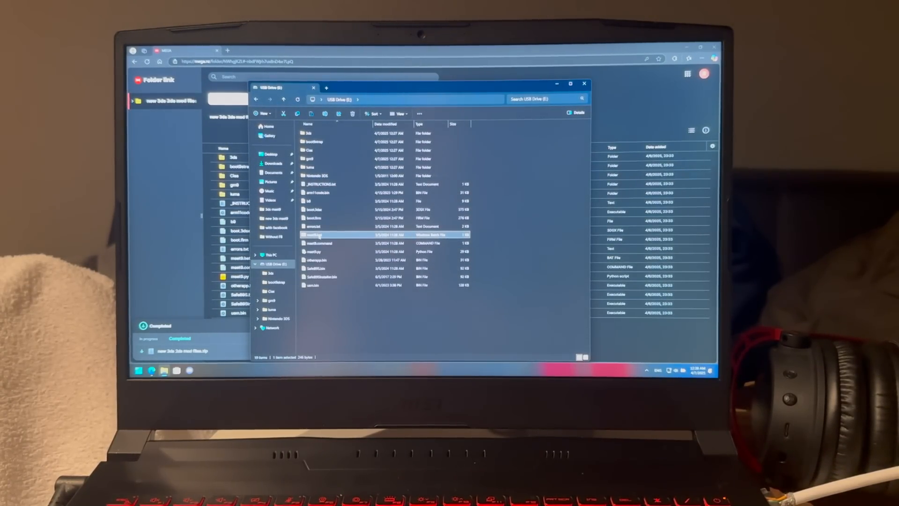
double_click(313, 234)
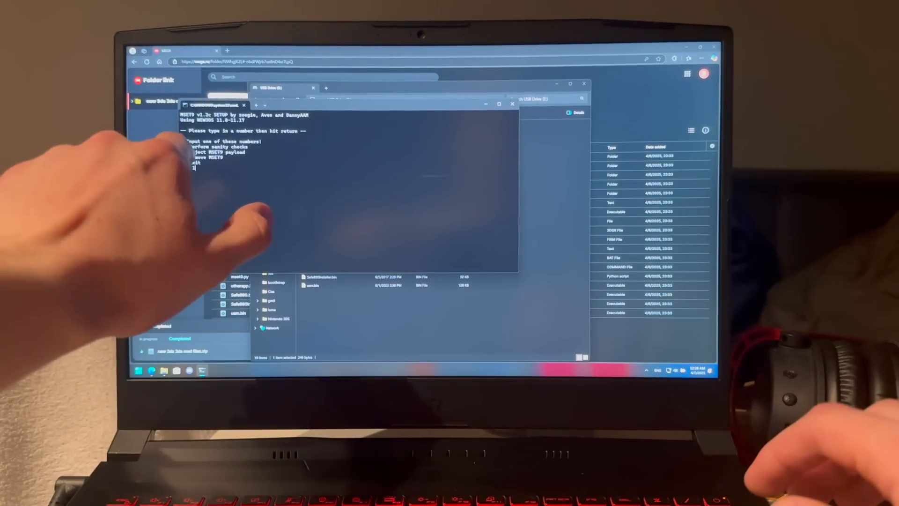
Choose option 1 in MSET9 to run the SD card sanity checks
type("1")
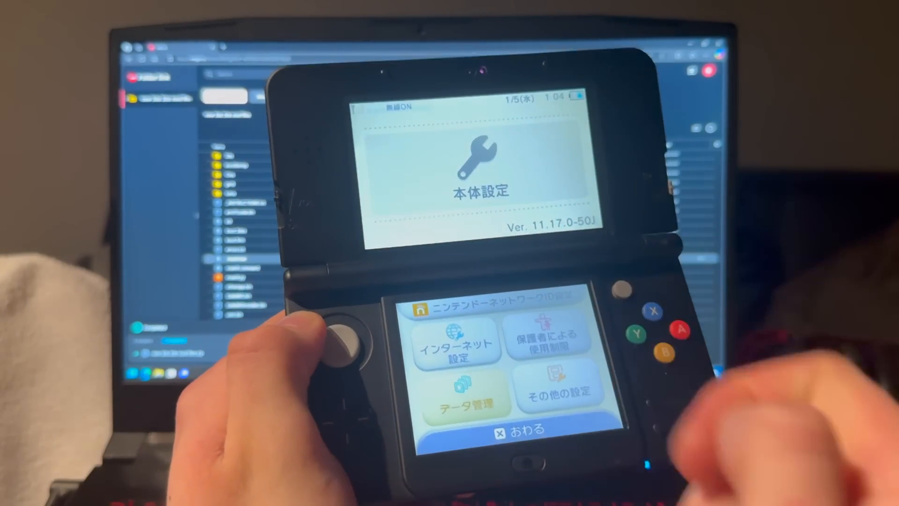
Enter Data Management > Nintendo 3DS, accept the card-initialised message, and go to Extra Data
left_click(469, 394)
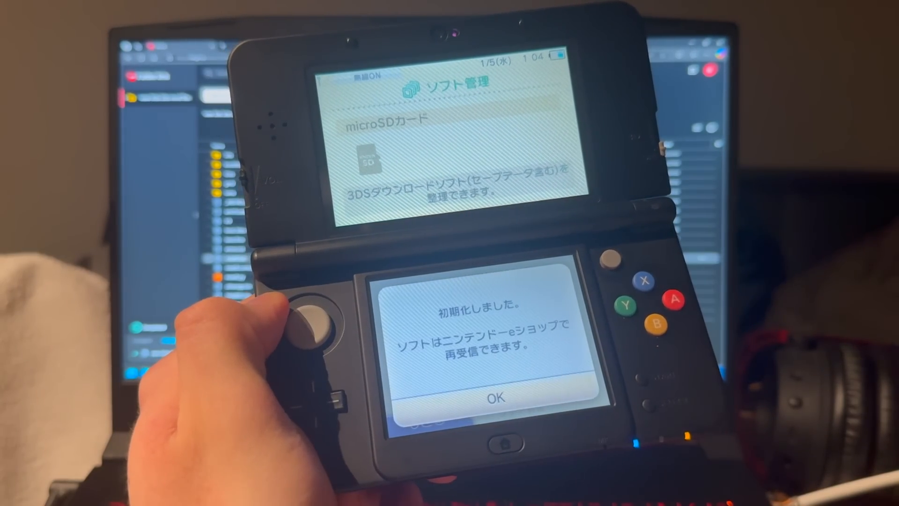
left_click(496, 396)
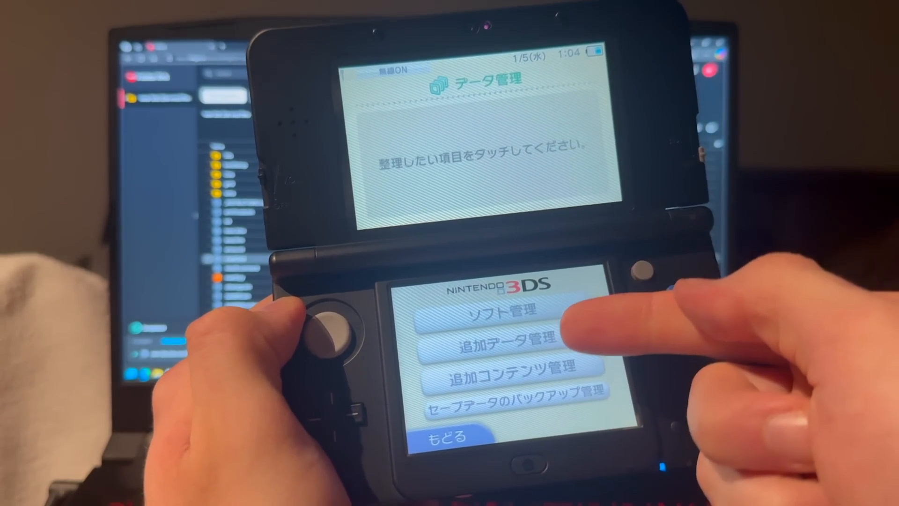
left_click(512, 347)
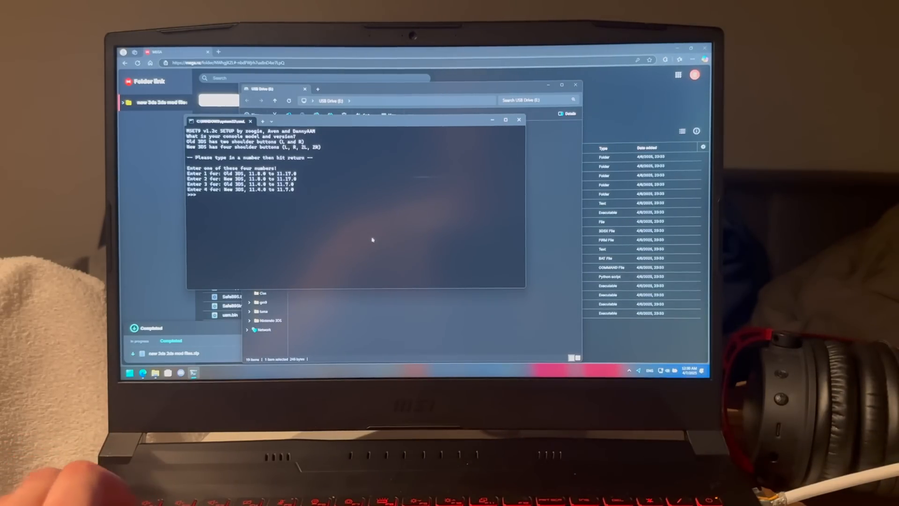
Select option 2 (New 3DS 11.8–11.17) in MSET9, then option 1 for sanity checks
type("2")
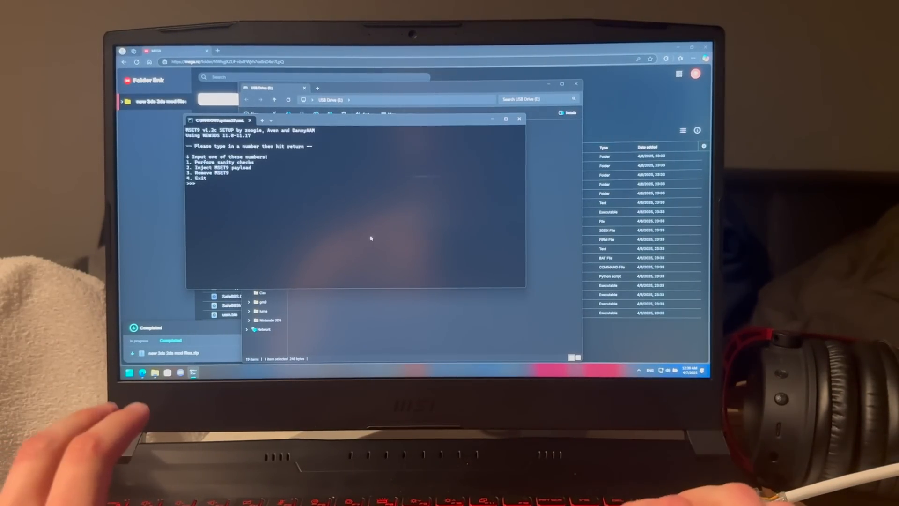
type("1")
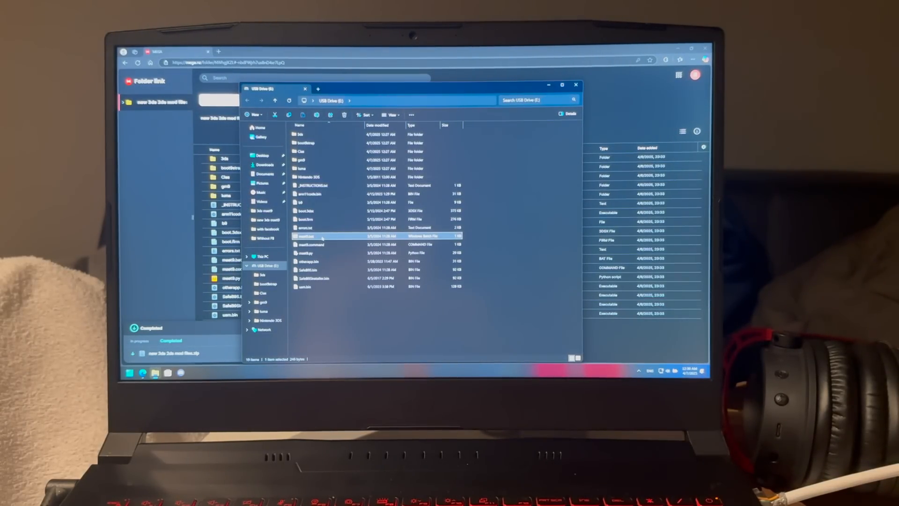
Relaunch MSET9.bat and select option 2, New 3DS 11.8–11.17, as the console model
double_click(307, 236)
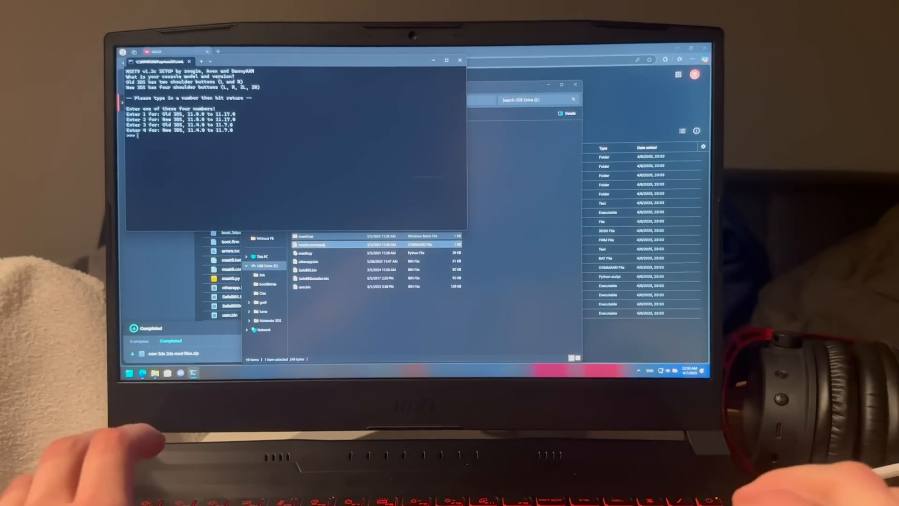
type("2")
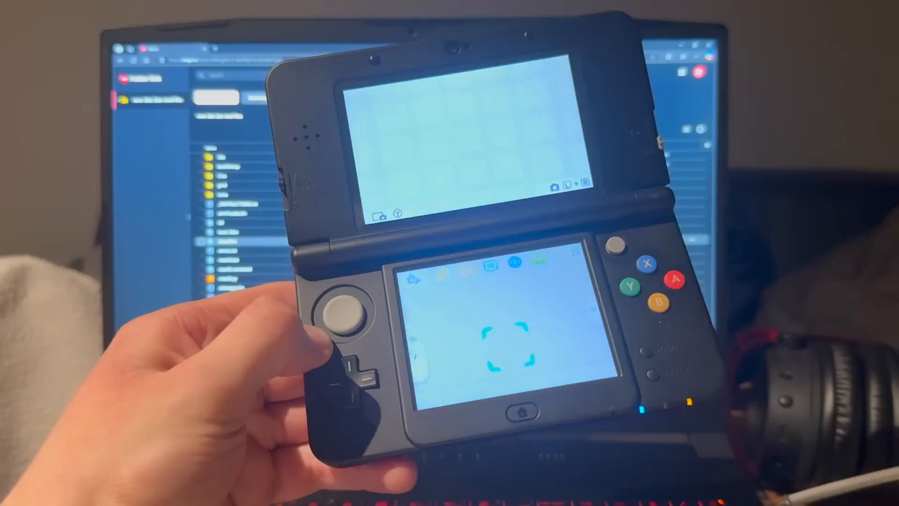
Launch Download Play from the 3DS HOME Menu
left_click(505, 386)
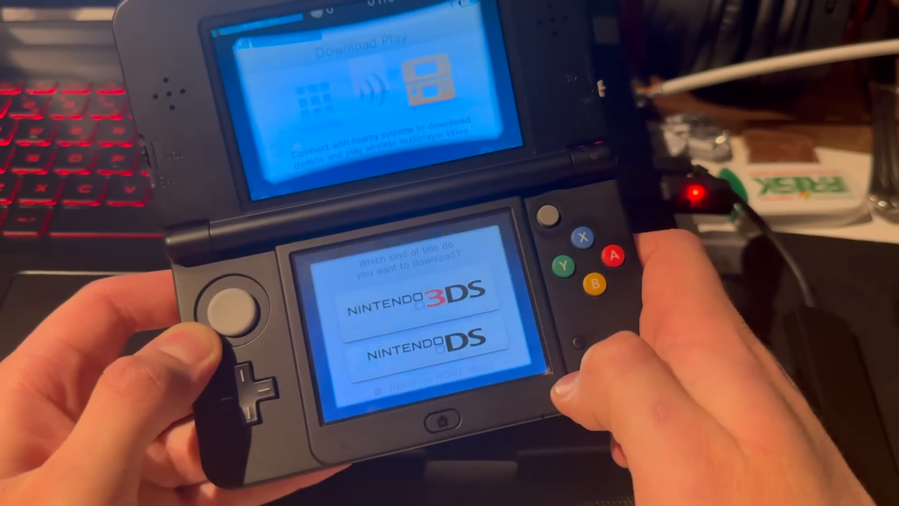
Launch FBI, install and delete all five CIAs in SD > Cias, then return to the HOME Menu
key("home")
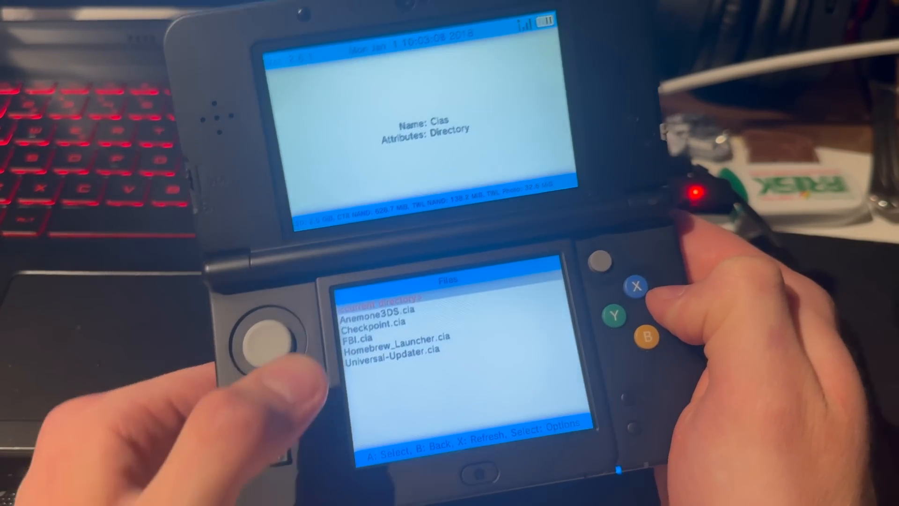
key("select")
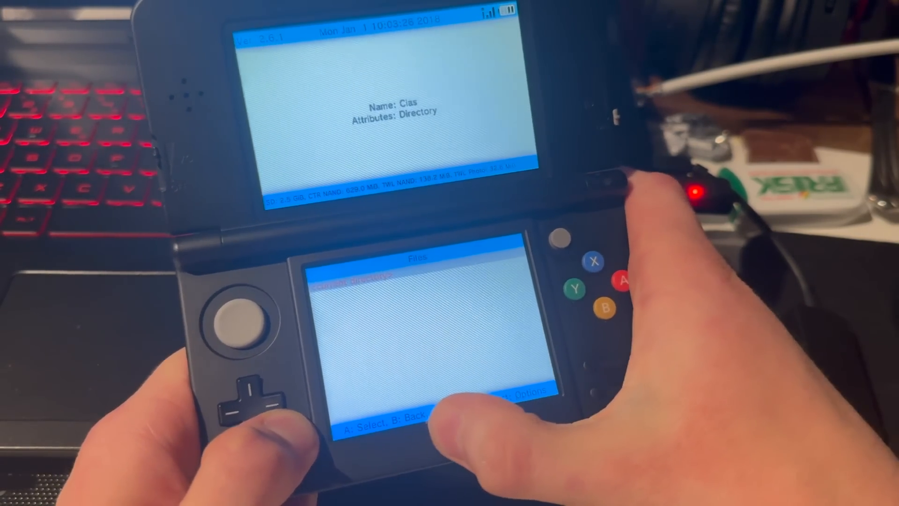
key("home")
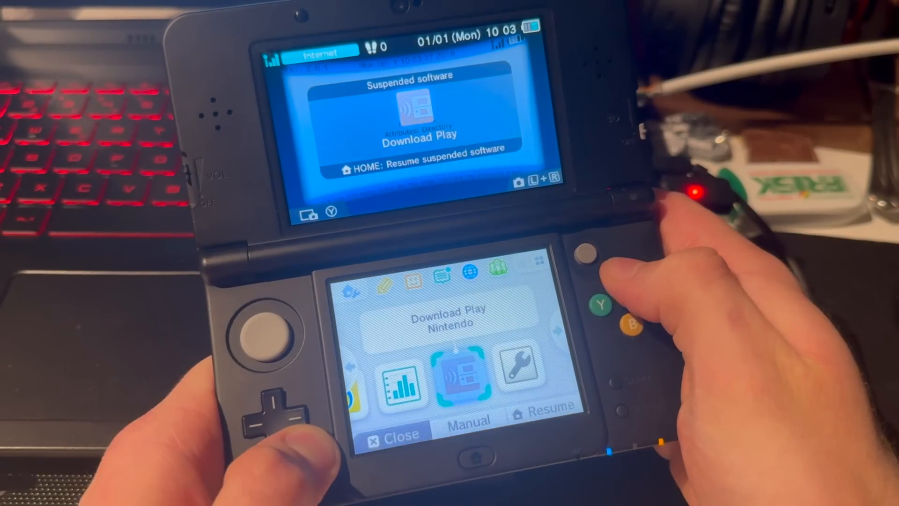